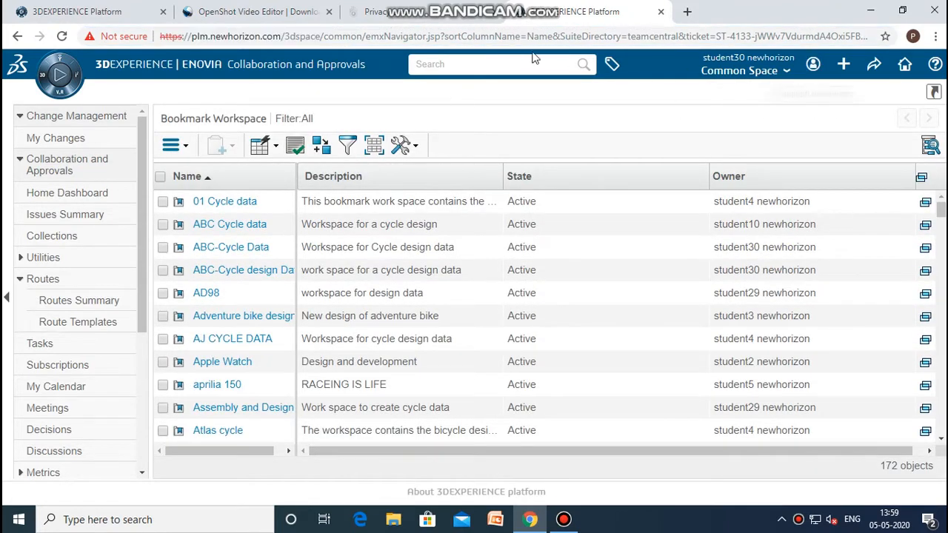
pyautogui.moveTo(470, 333)
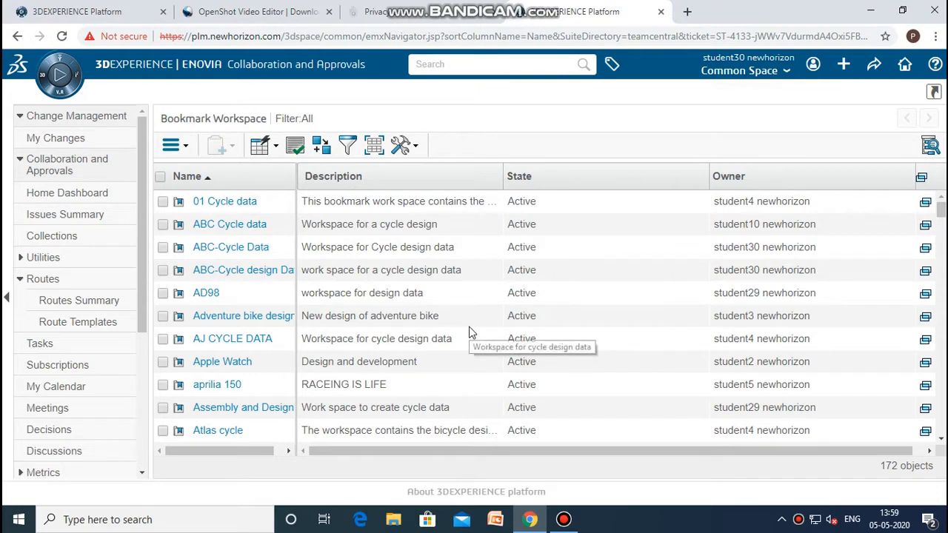
pyautogui.moveTo(659, 289)
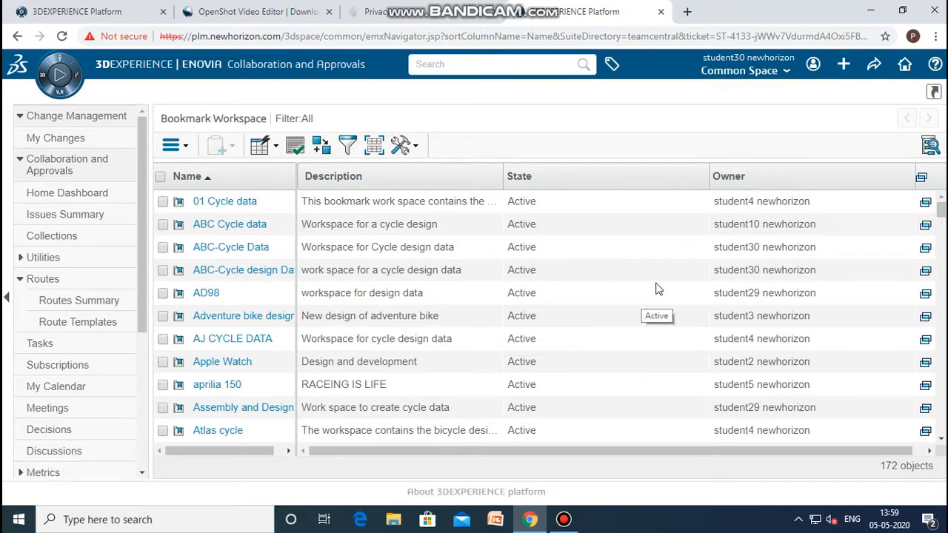
pyautogui.moveTo(198, 74)
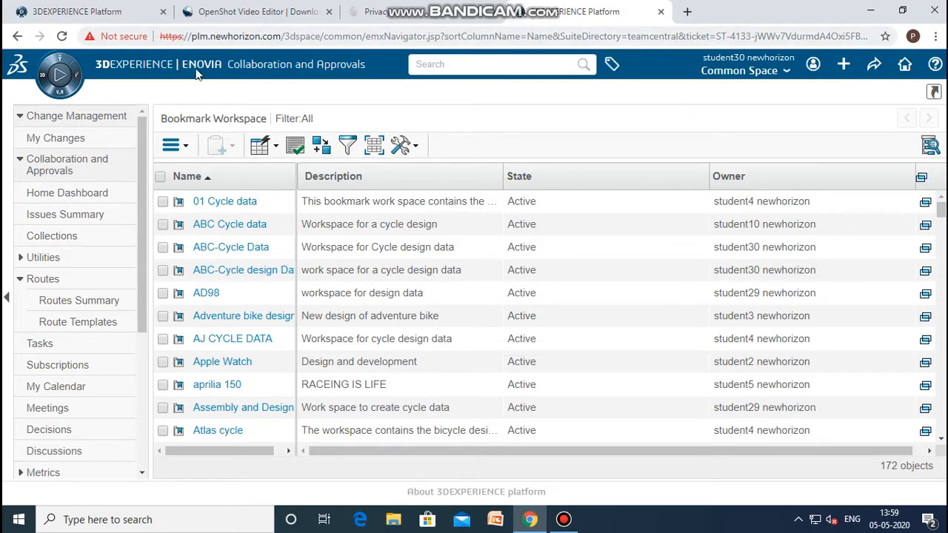
pyautogui.moveTo(255, 77)
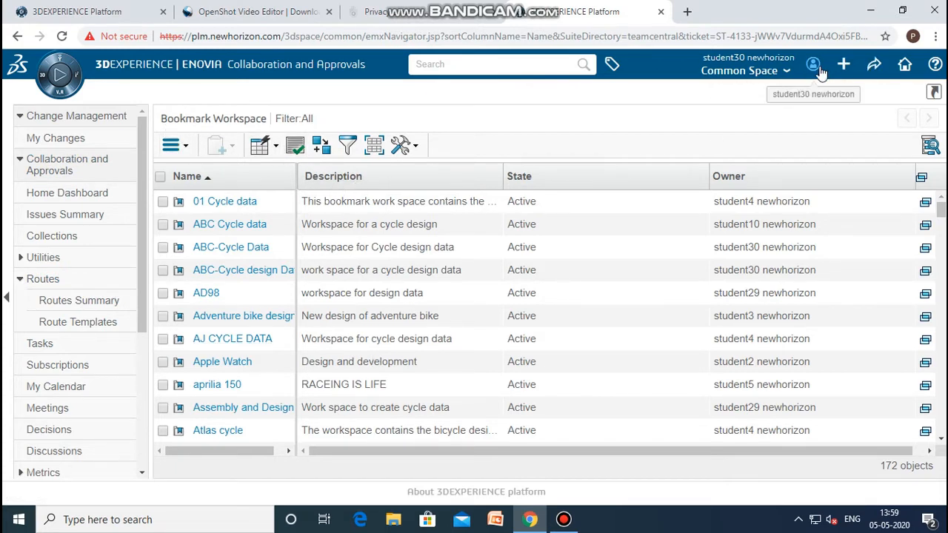
# Open the profile menu showing roles, profile, credentials, preferences, licenses and sign out
pyautogui.click(813, 64)
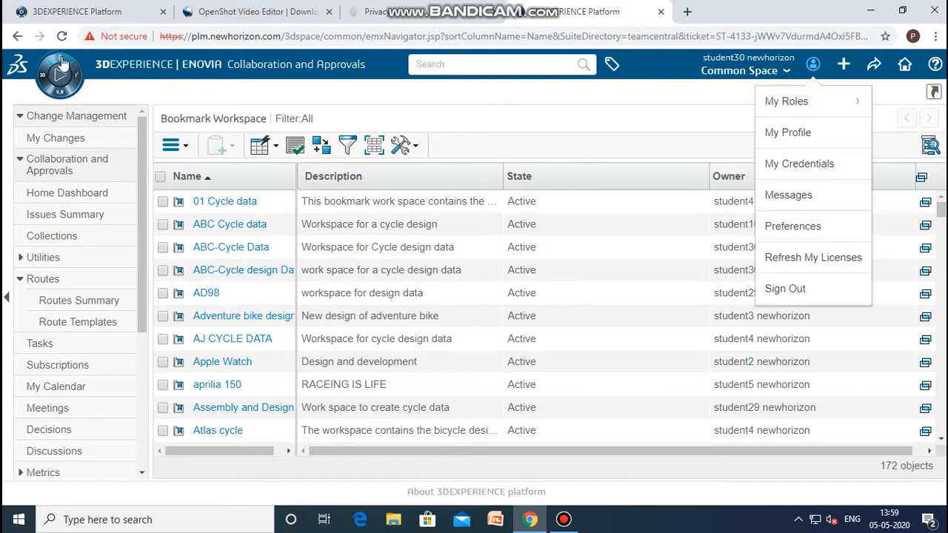
pyautogui.moveTo(59, 74)
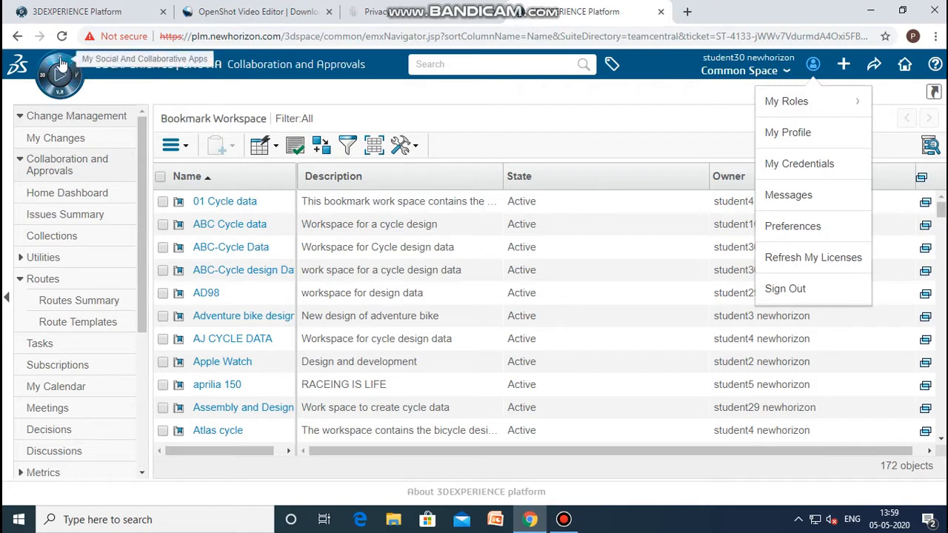
# Open the compass and expand My Social And Collaborative Apps under Roles & Apps
pyautogui.click(59, 78)
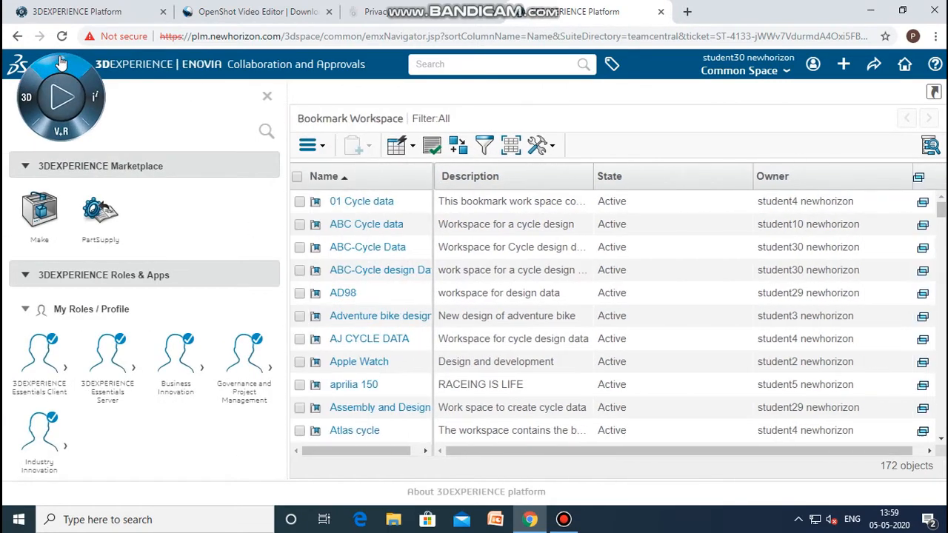
pyautogui.click(100, 165)
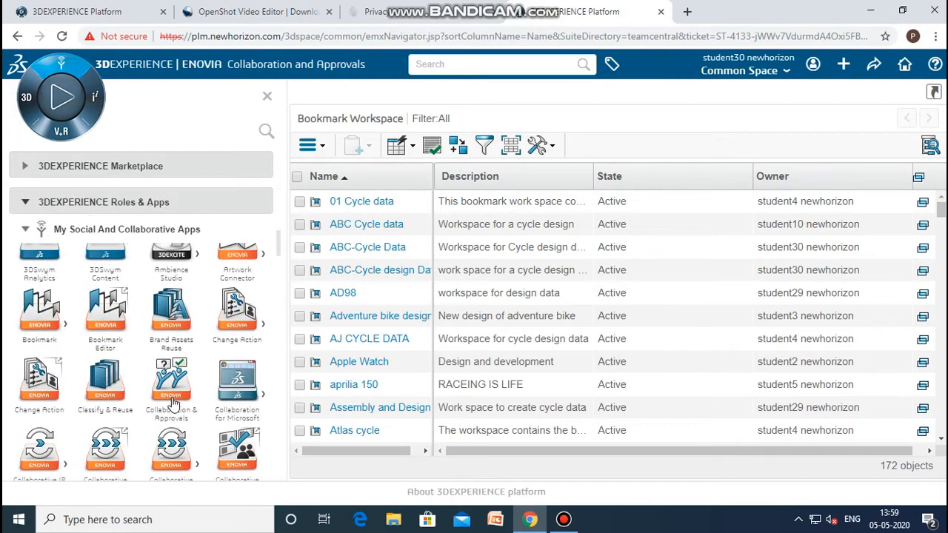
# Relaunch Collaboration & Approvals from the compass and return to its home view
pyautogui.click(172, 385)
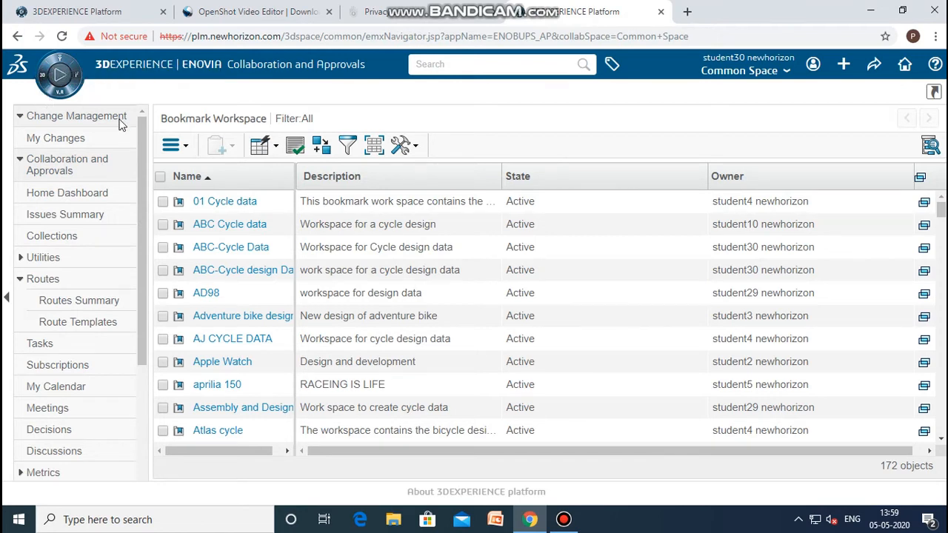
pyautogui.moveTo(874, 65)
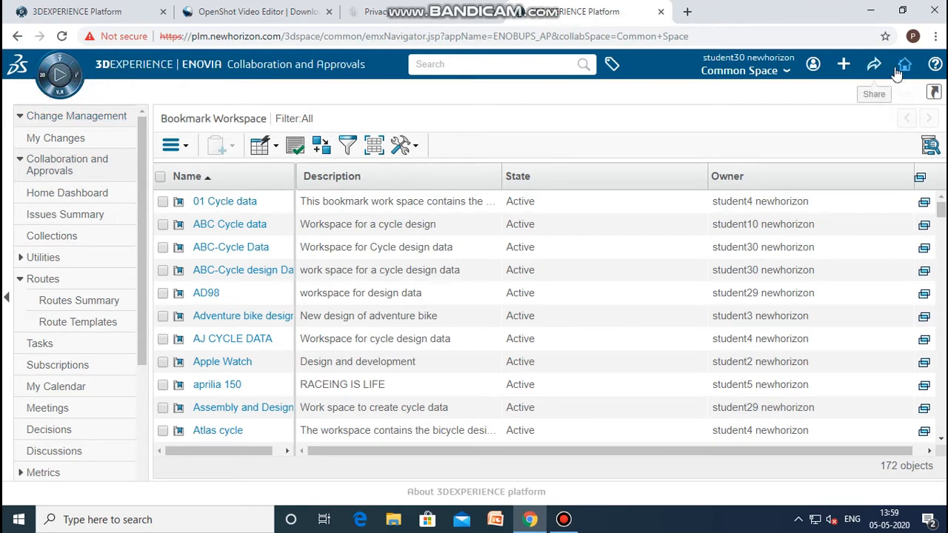
pyautogui.click(905, 64)
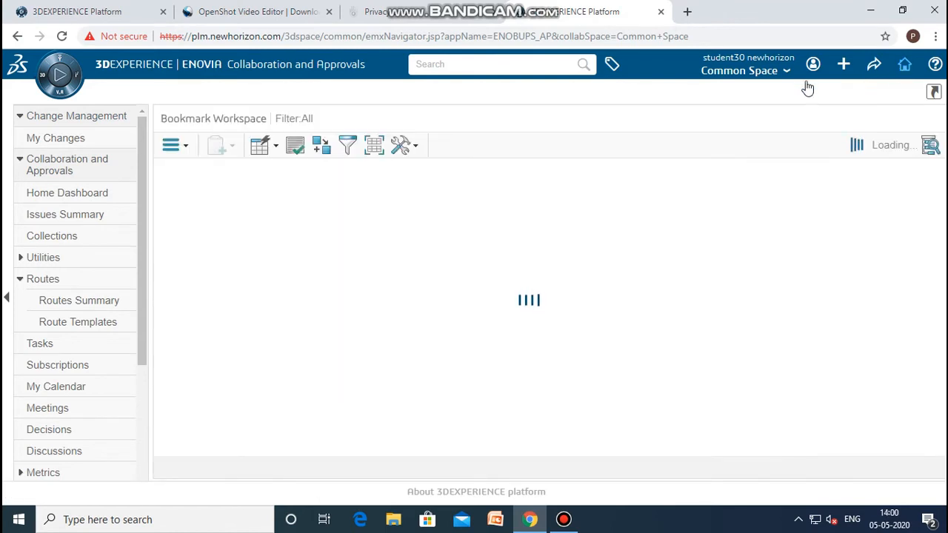